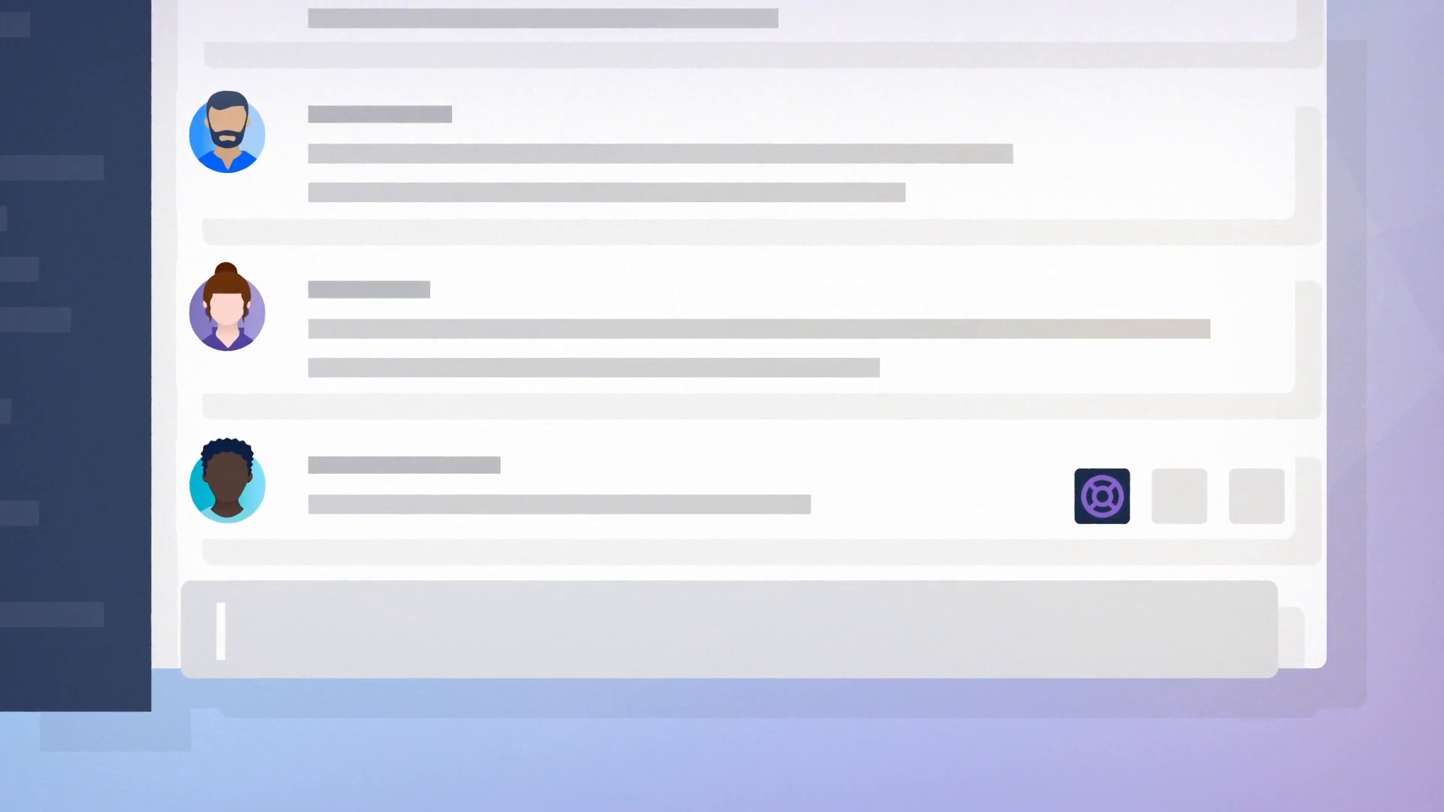
- Turn the last chat message into a Halp ticket filed under the IT Ops form
click(1101, 496)
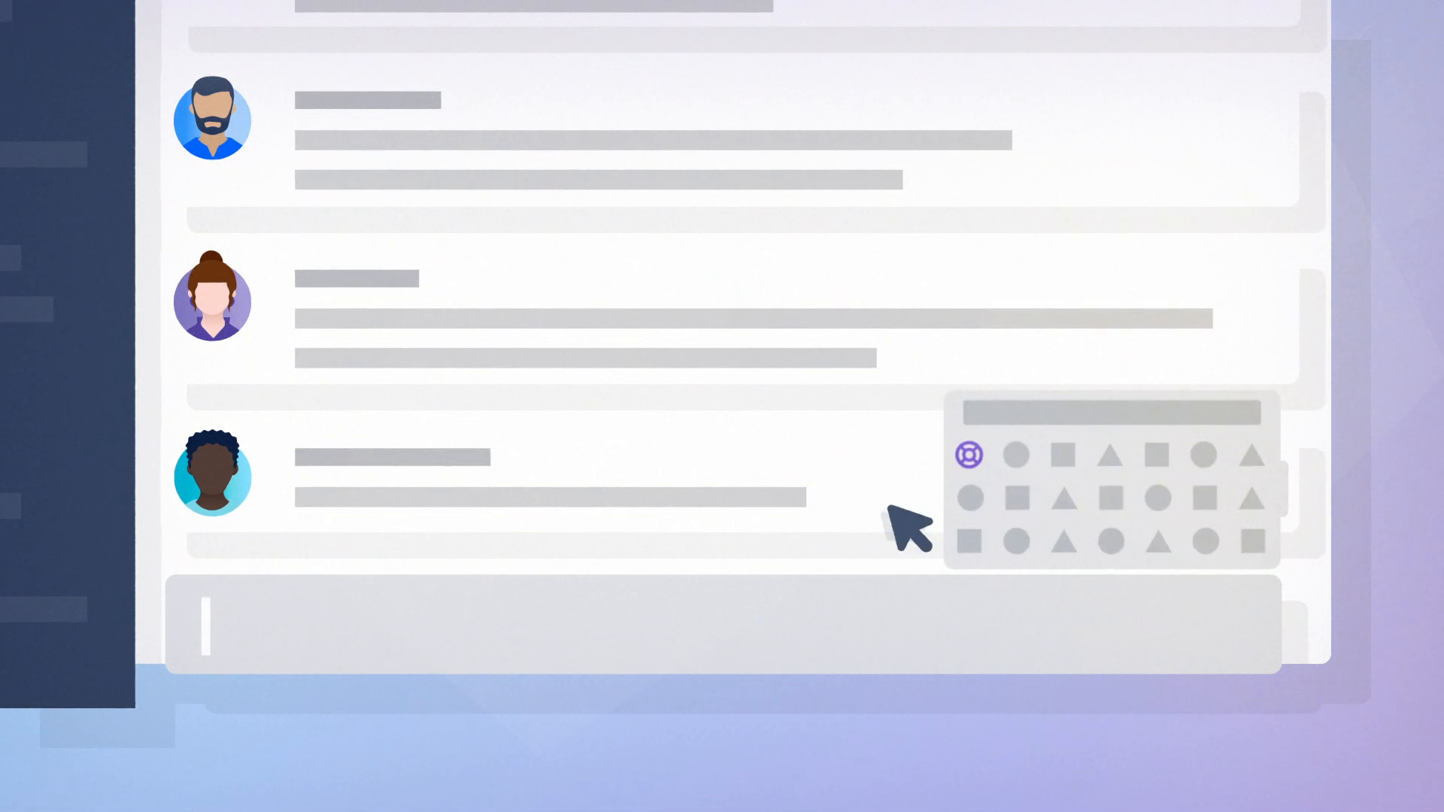
click(967, 455)
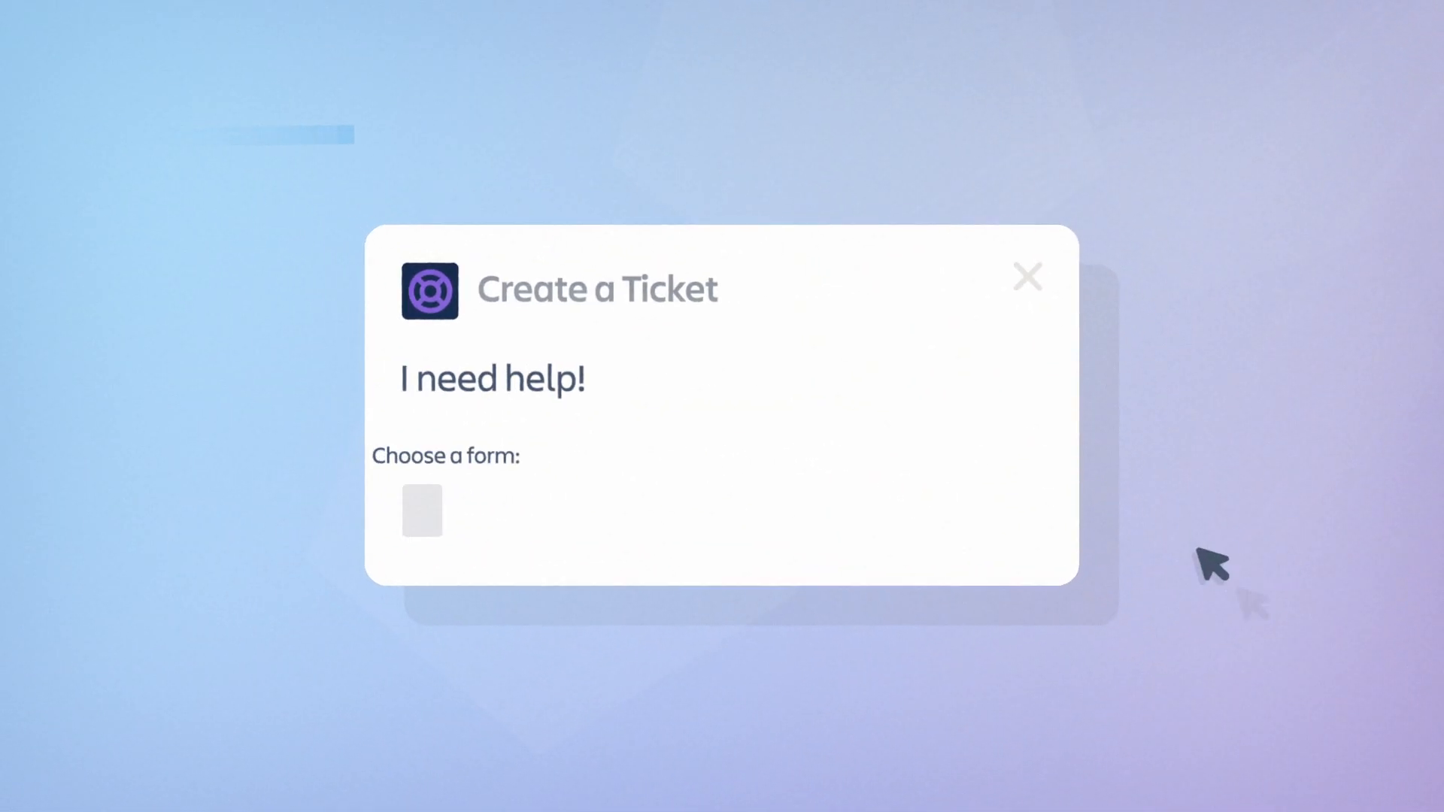
click(421, 511)
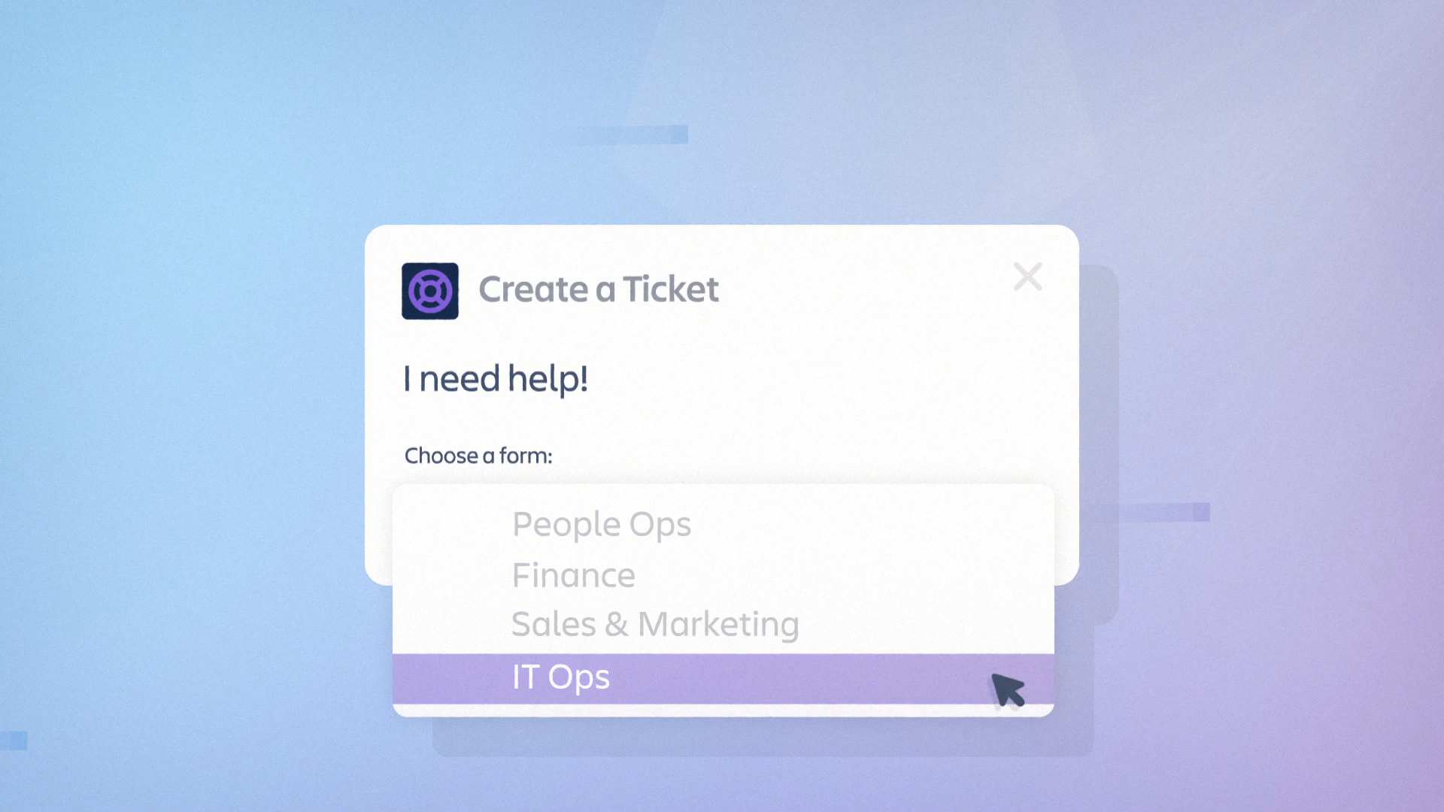
click(559, 677)
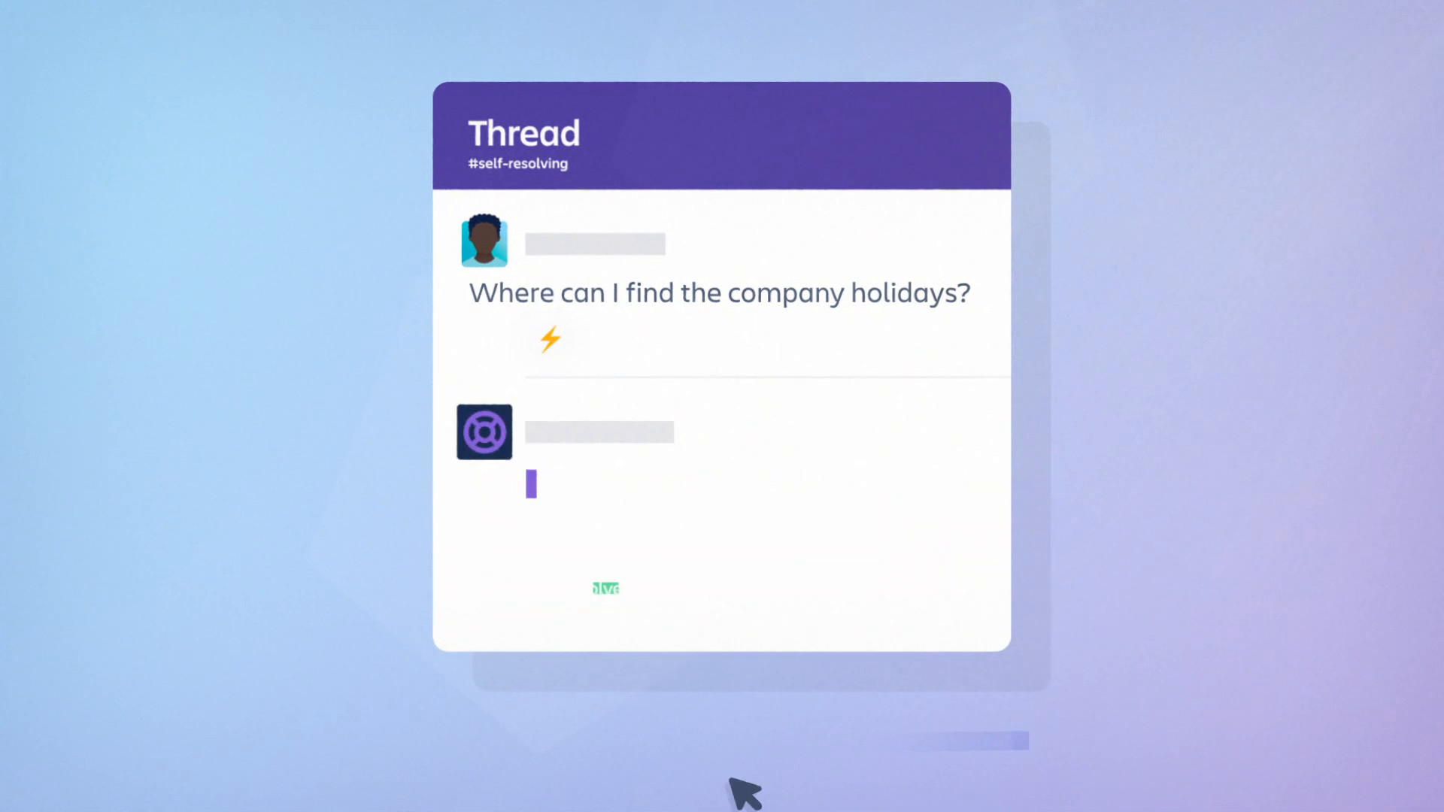
- Mark the bot's 'Please visit go/holidays' reply as Solved
click(605, 588)
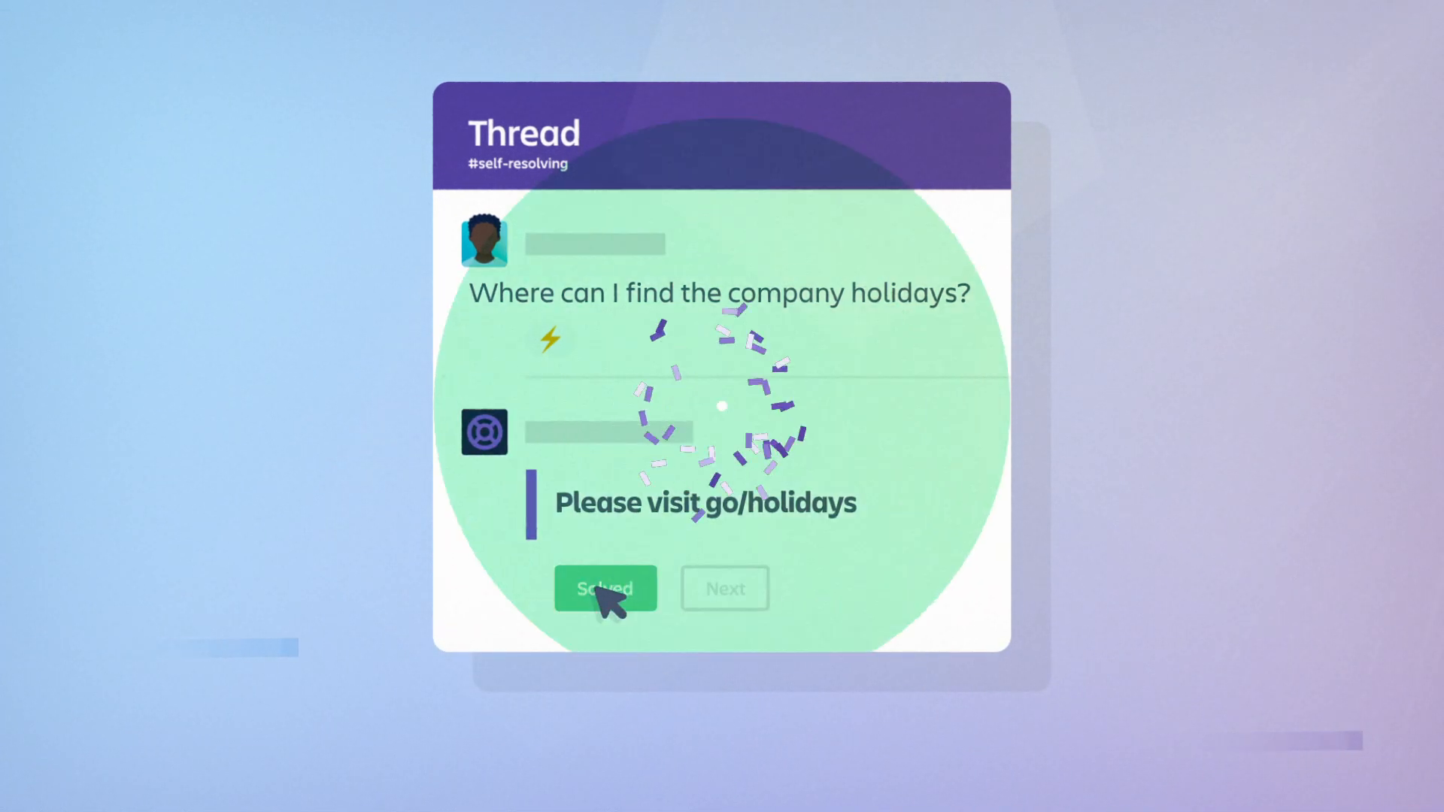
click(604, 588)
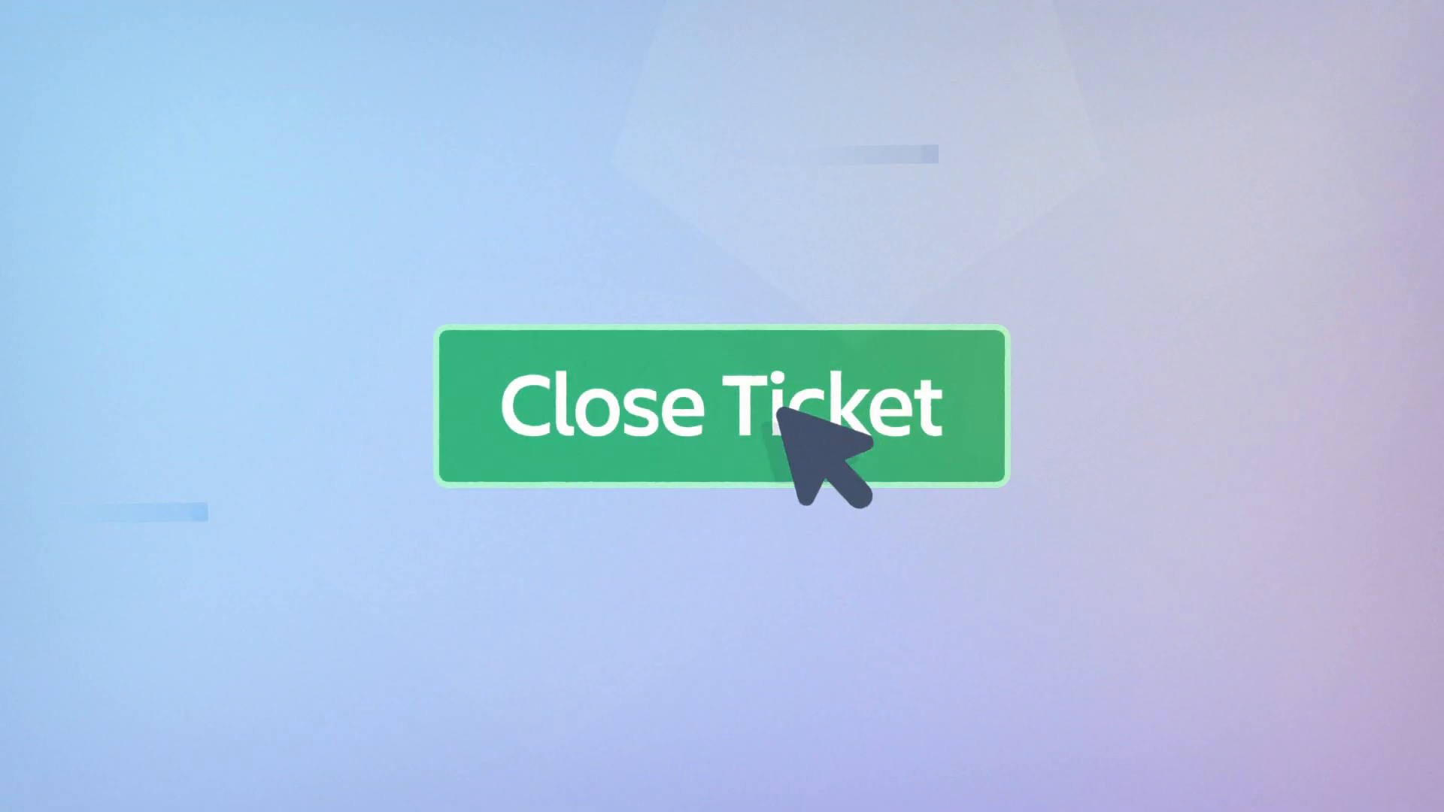
- Close the company holidays ticket
click(722, 406)
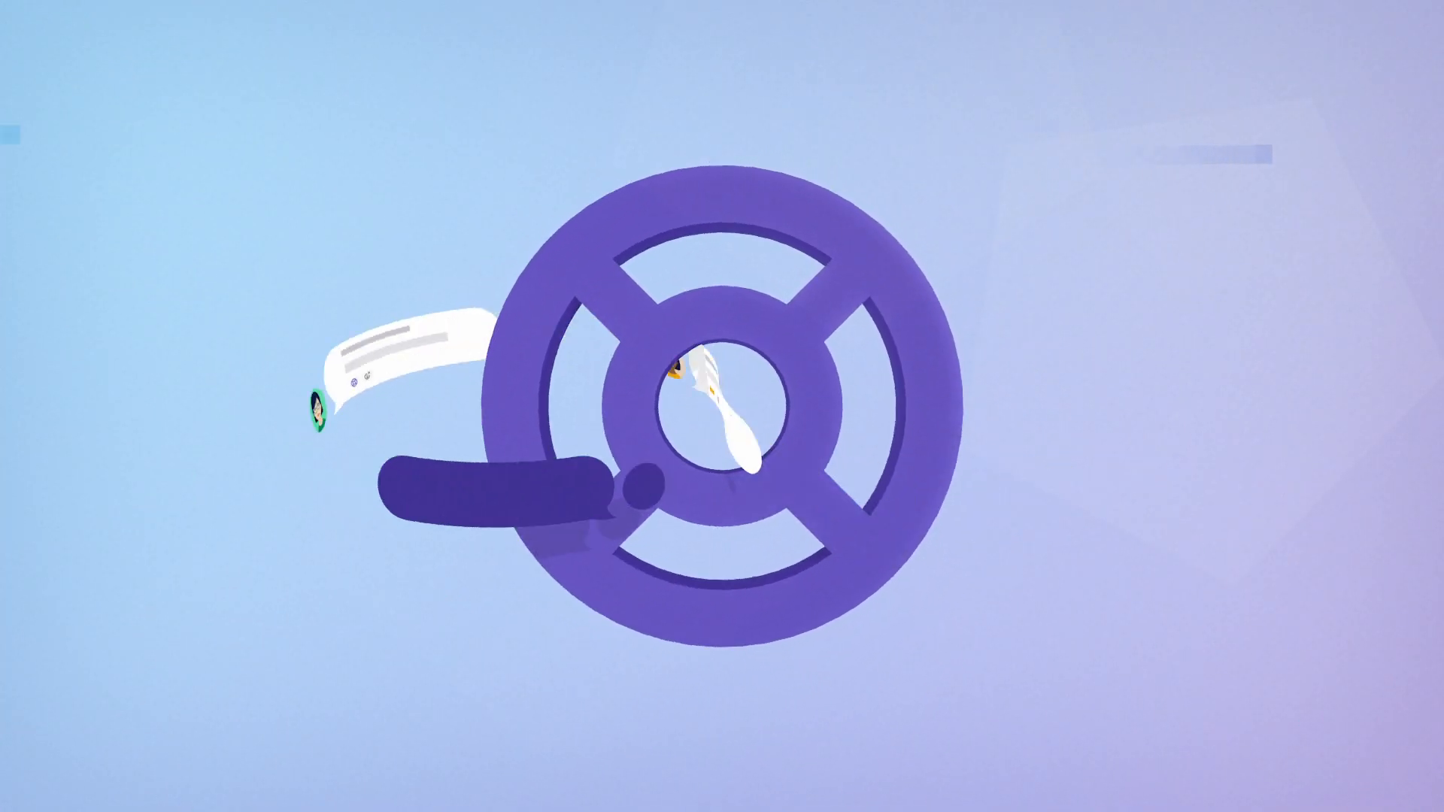